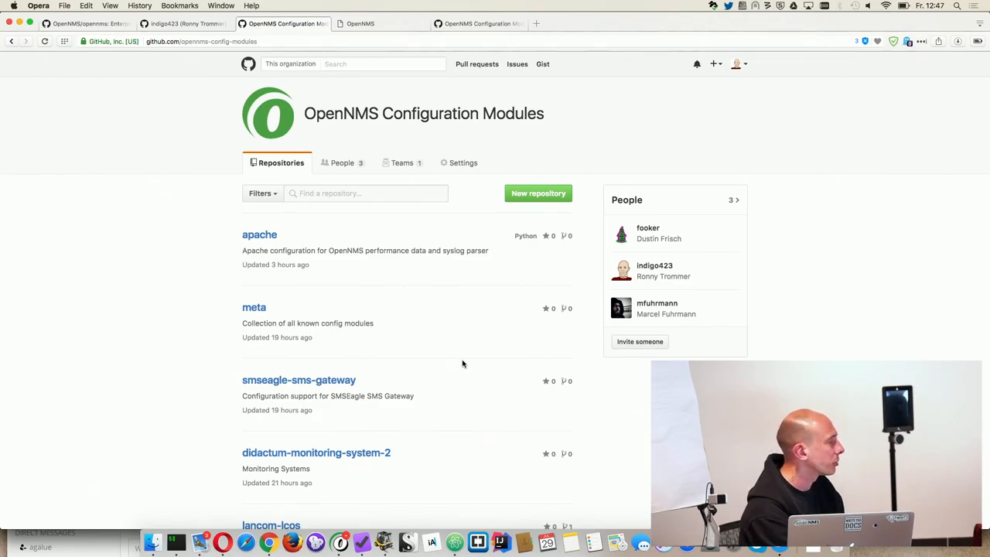
mouse_move(303, 359)
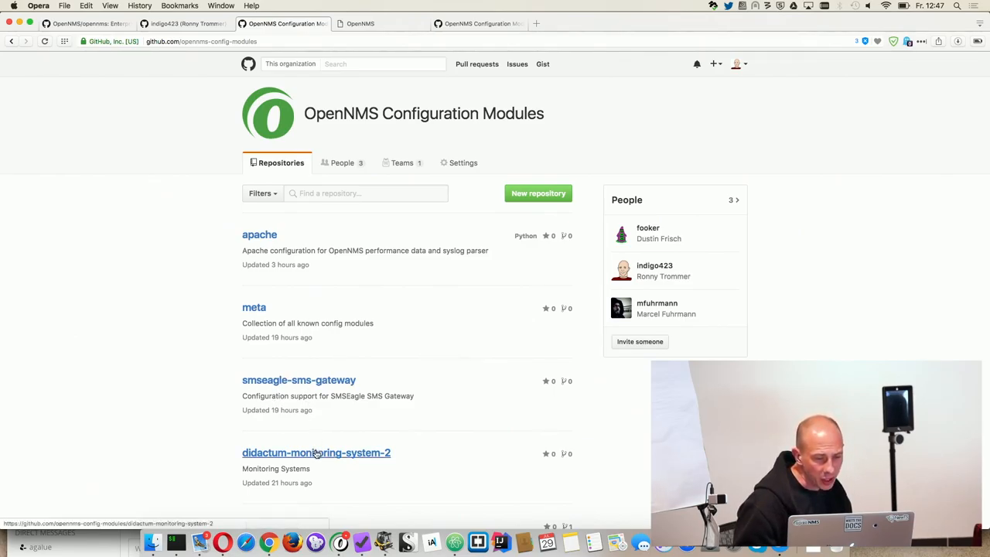
Step: View datacollection/didactum-monitoring-system-2.xml with its datacollection-group resourceType definitions
click(316, 452)
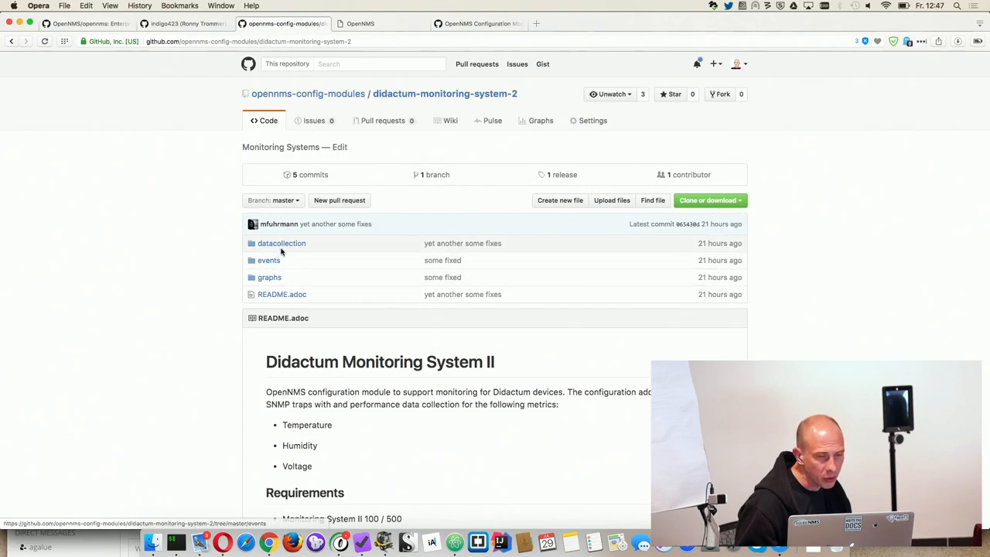
click(282, 243)
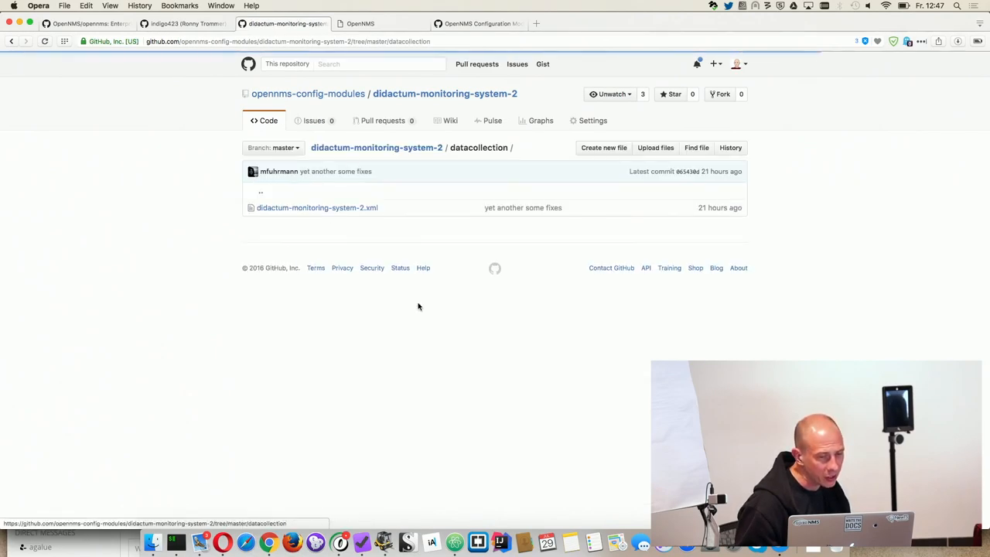
click(318, 207)
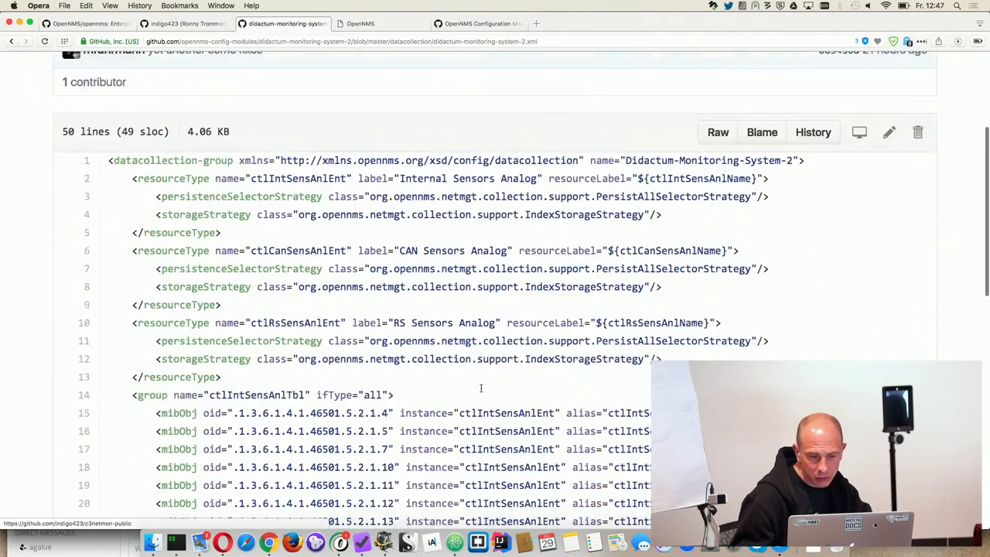
scroll(down, 3)
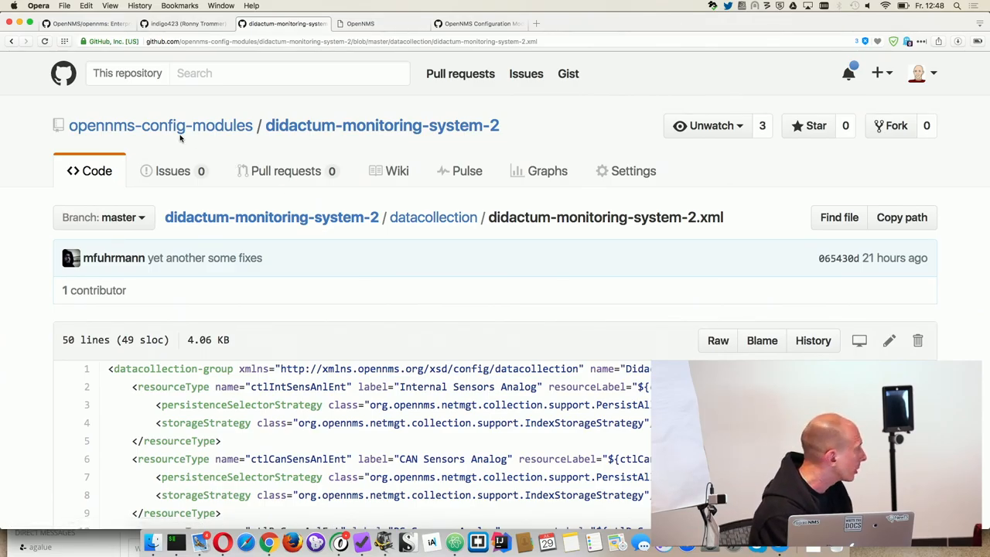
mouse_move(271, 186)
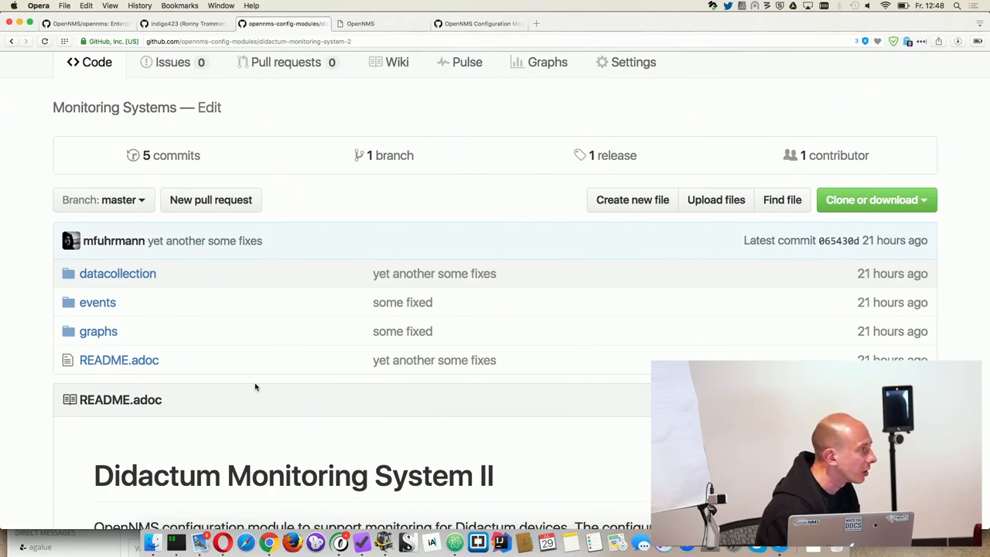
mouse_move(98, 302)
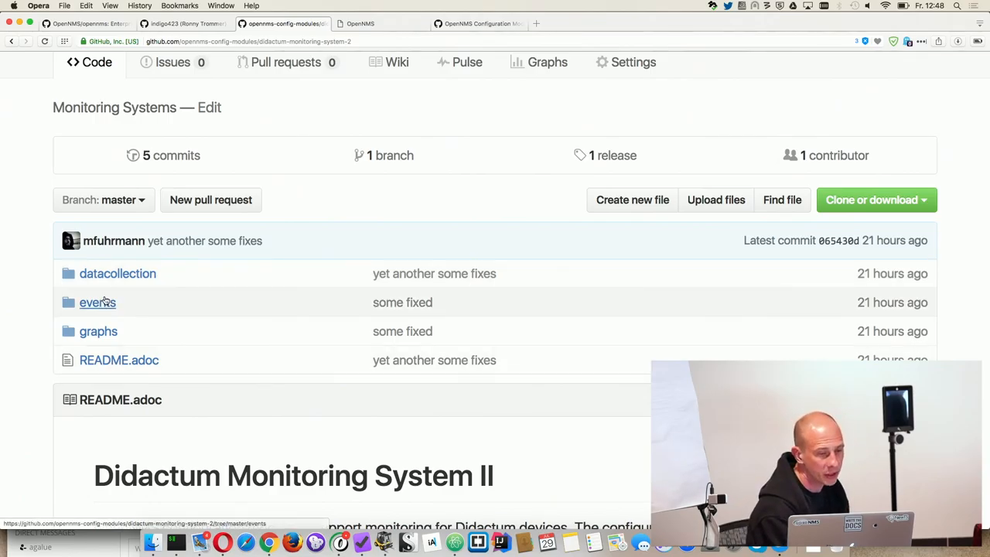
mouse_move(99, 331)
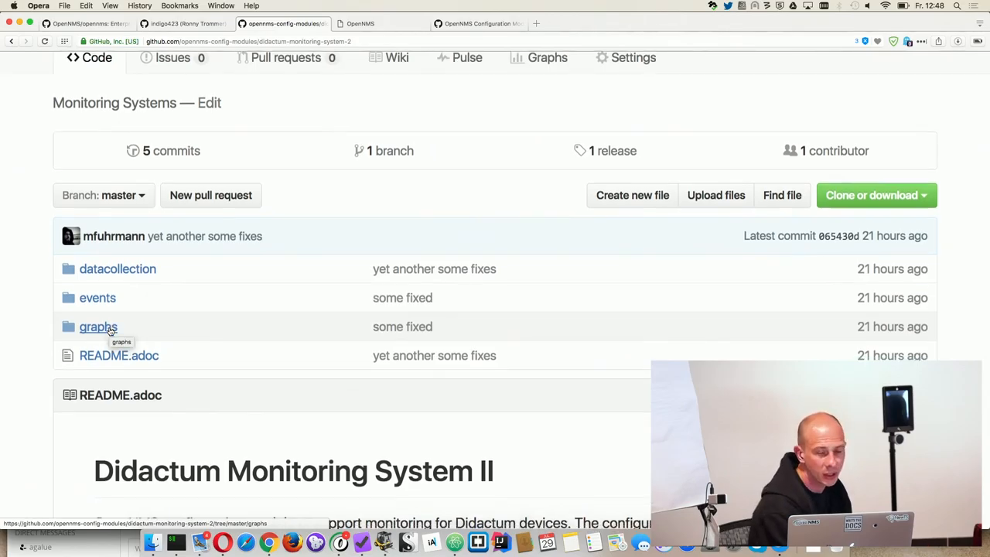
Step: Read the README's metrics, requirements, download and SNMP trap sections, then return to the file list
scroll(down, 3)
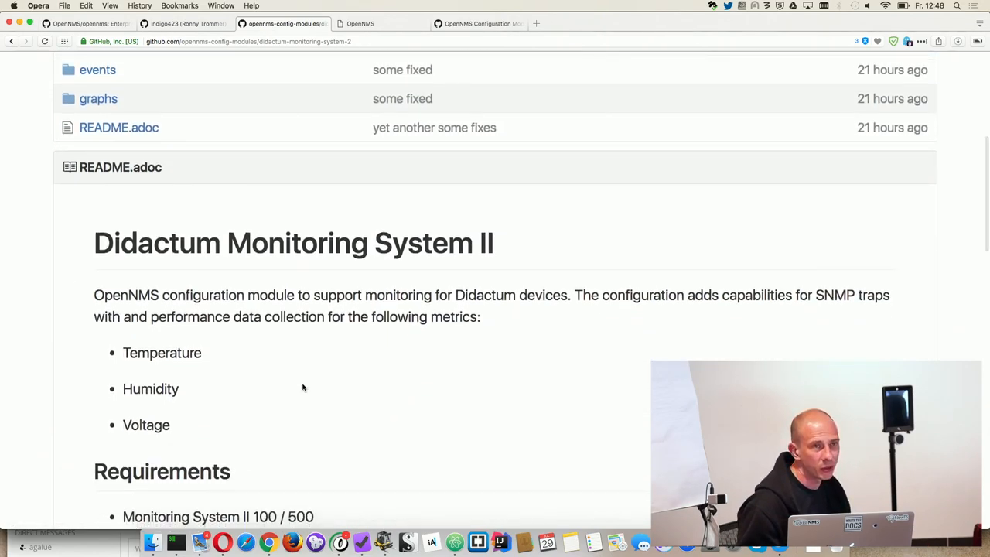
scroll(down, 3)
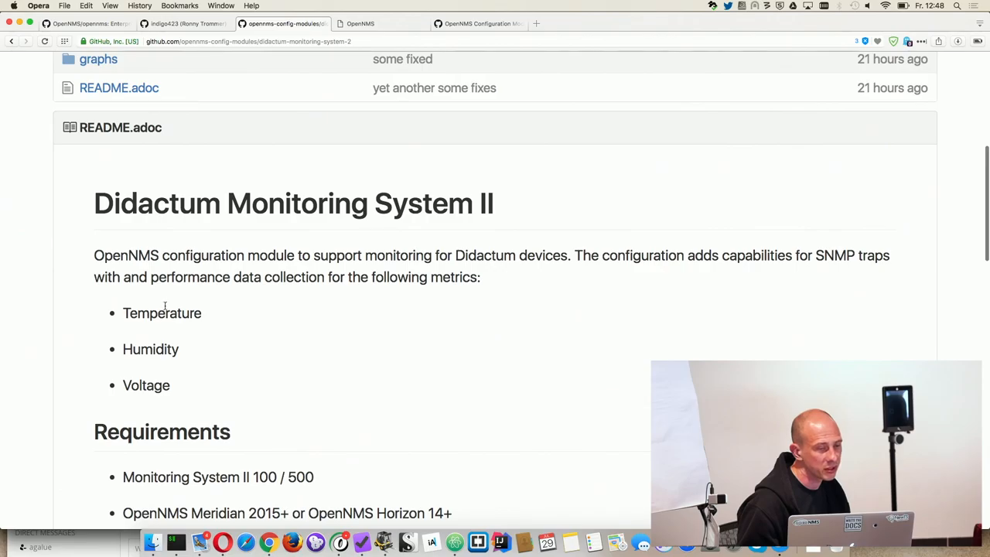
mouse_move(195, 261)
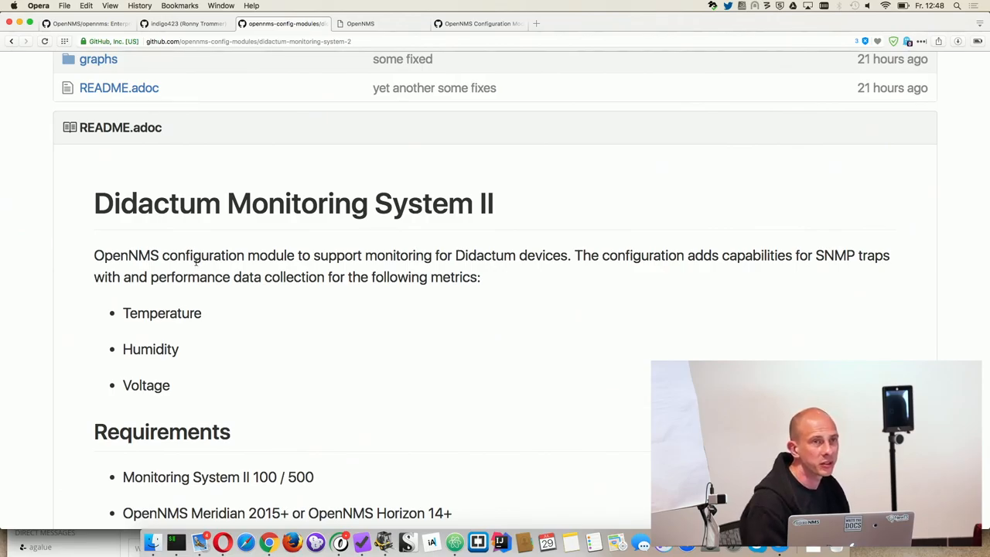
scroll(down, 3)
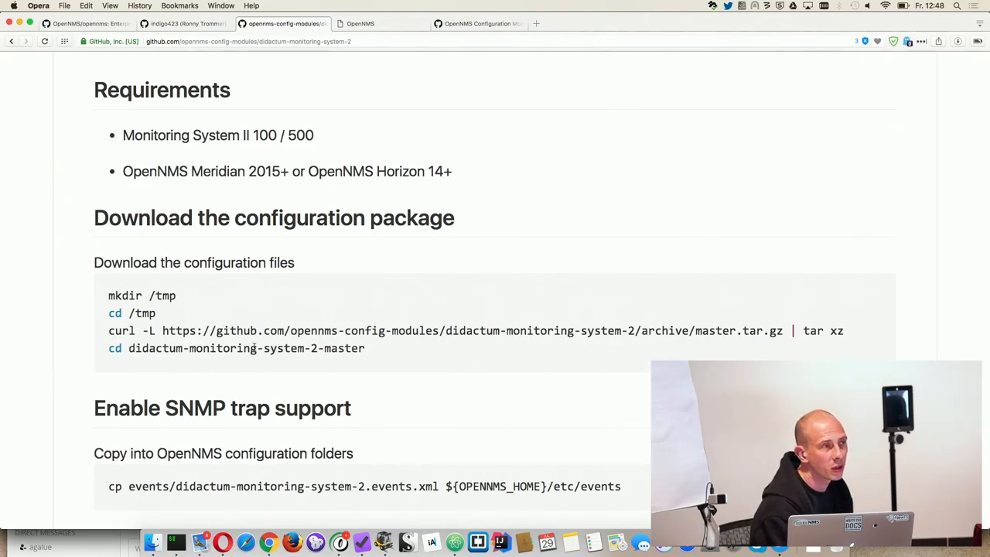
scroll(down, 3)
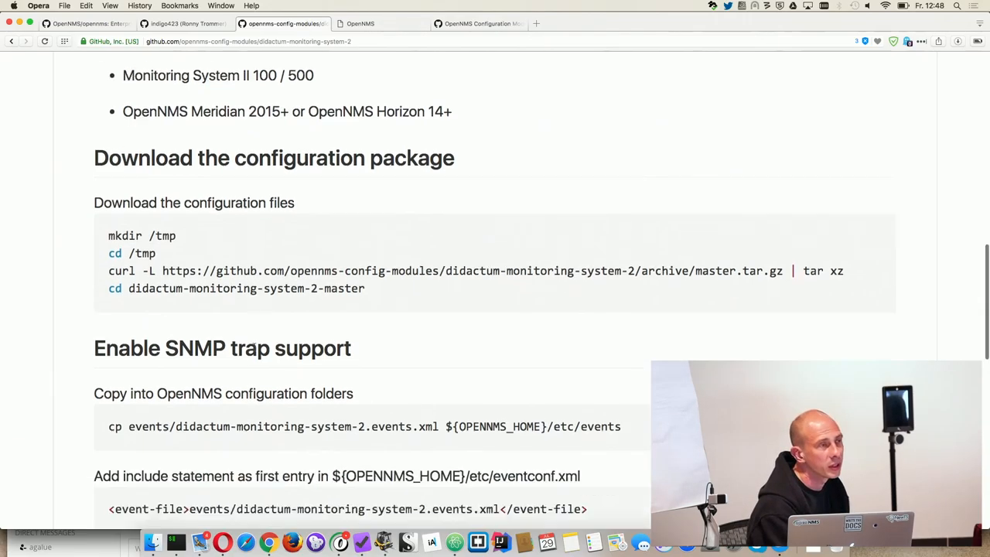
scroll(up, 3)
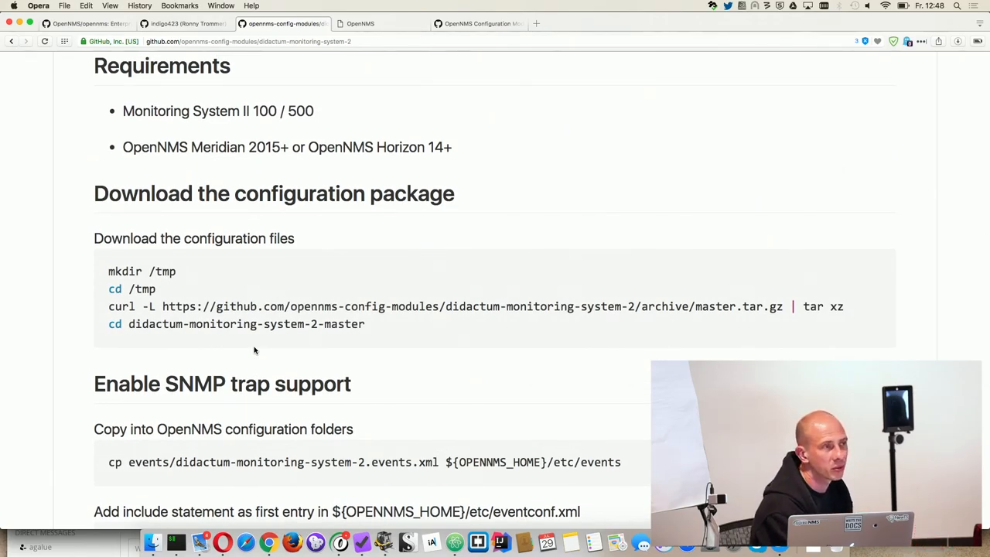
scroll(up, 3)
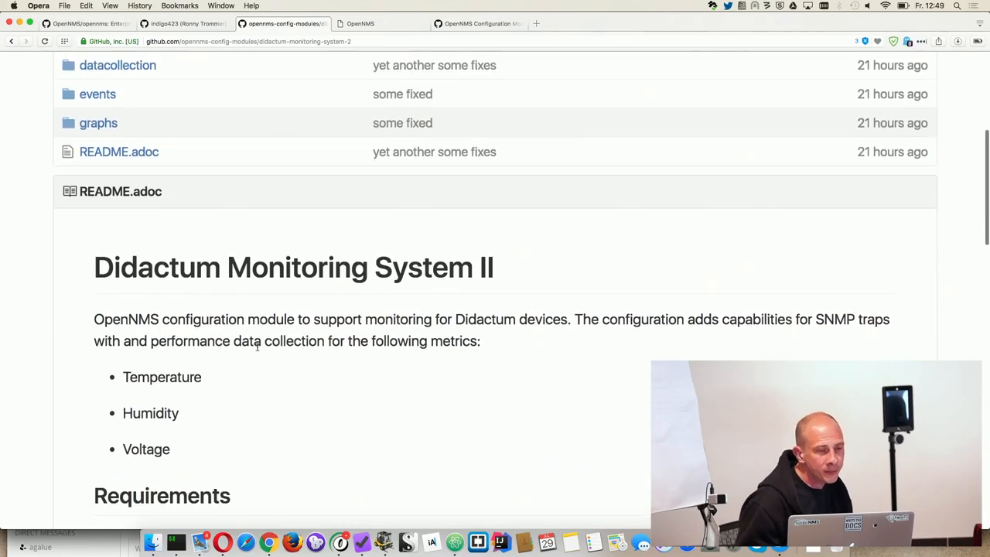
scroll(up, 3)
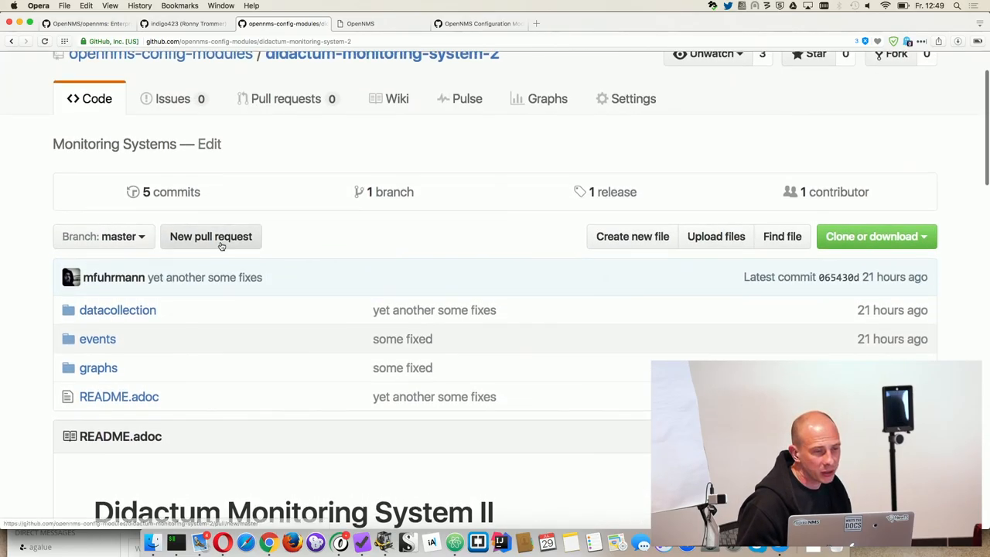
mouse_move(243, 155)
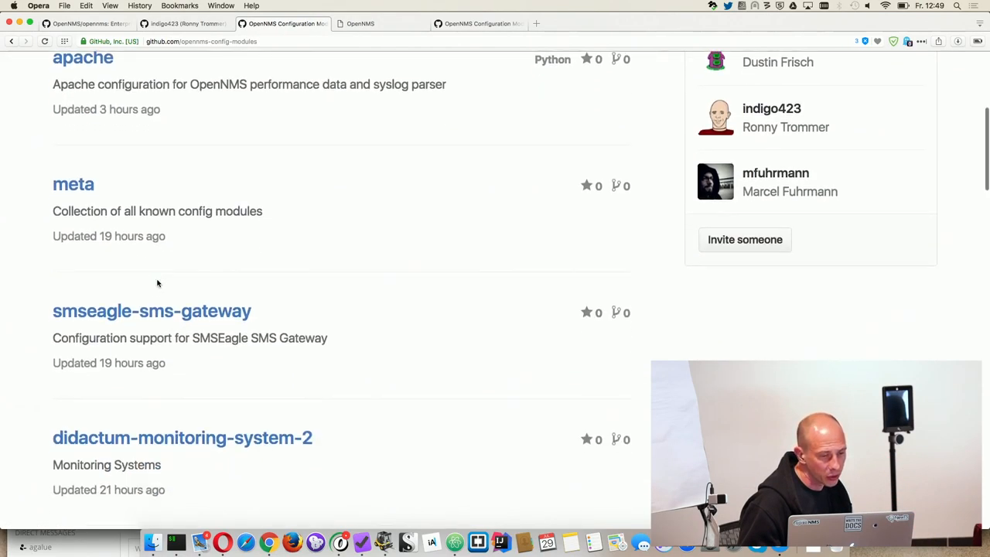
scroll(down, 3)
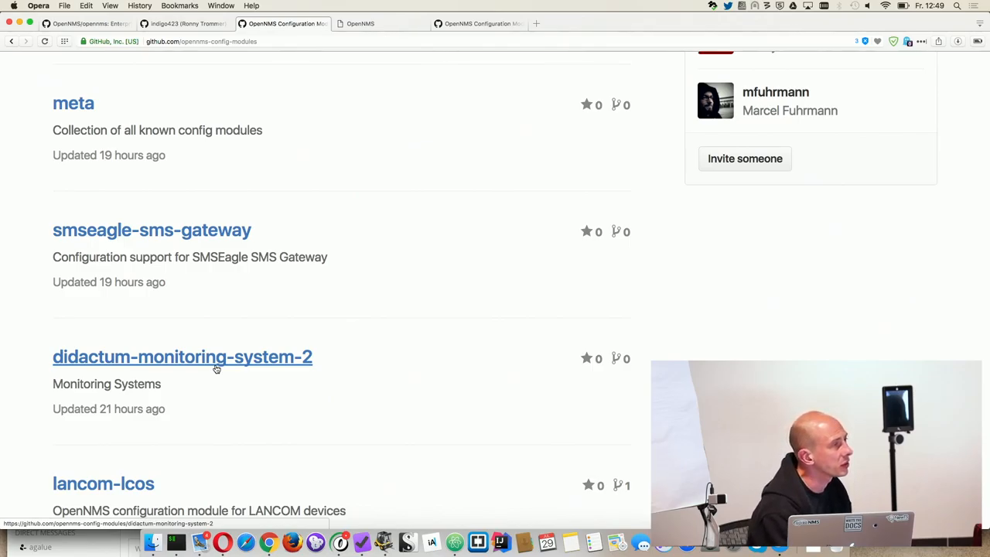
scroll(down, 3)
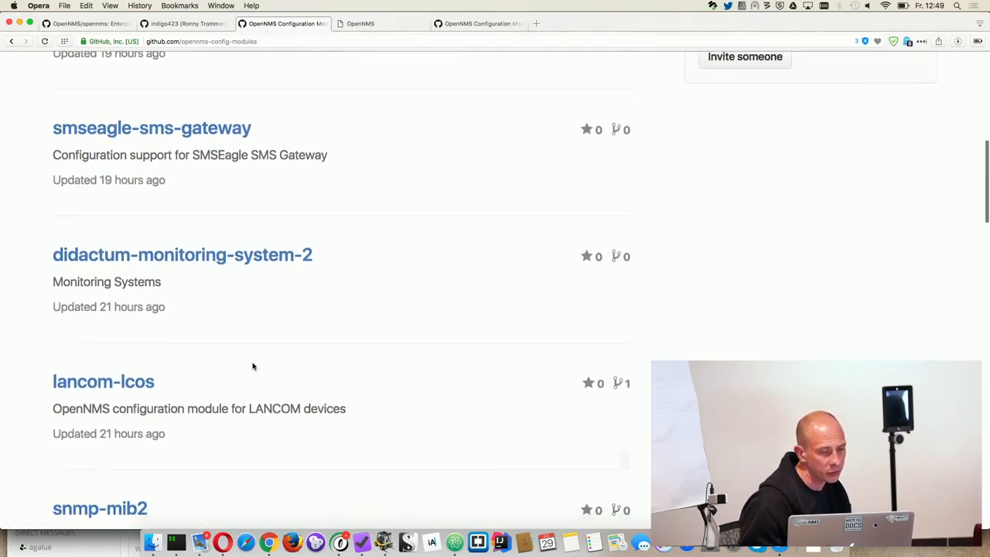
scroll(down, 3)
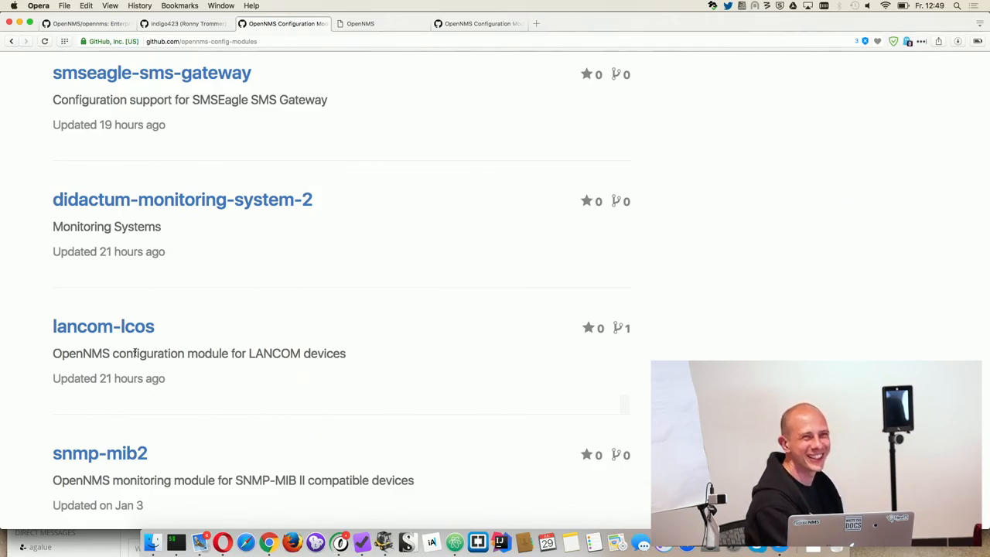
scroll(down, 3)
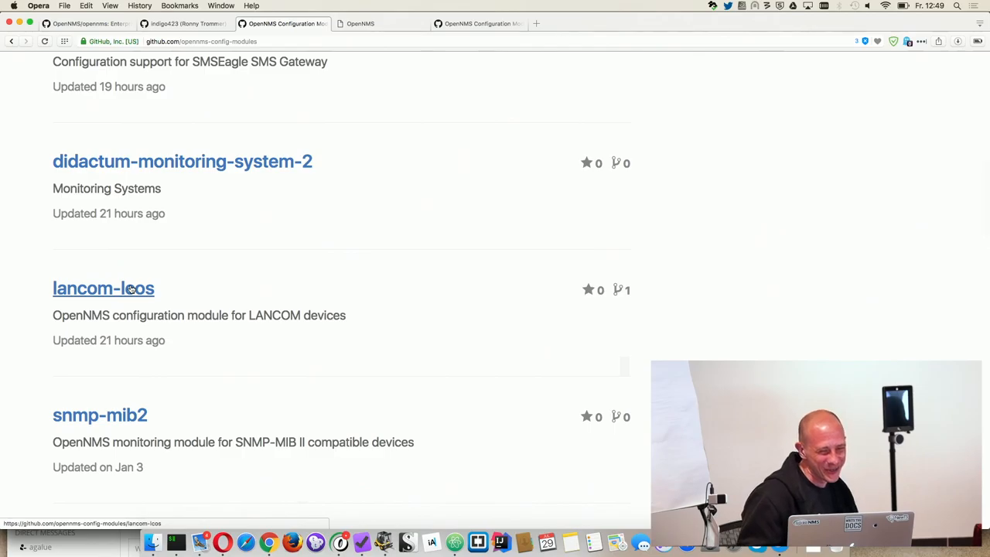
scroll(up, 3)
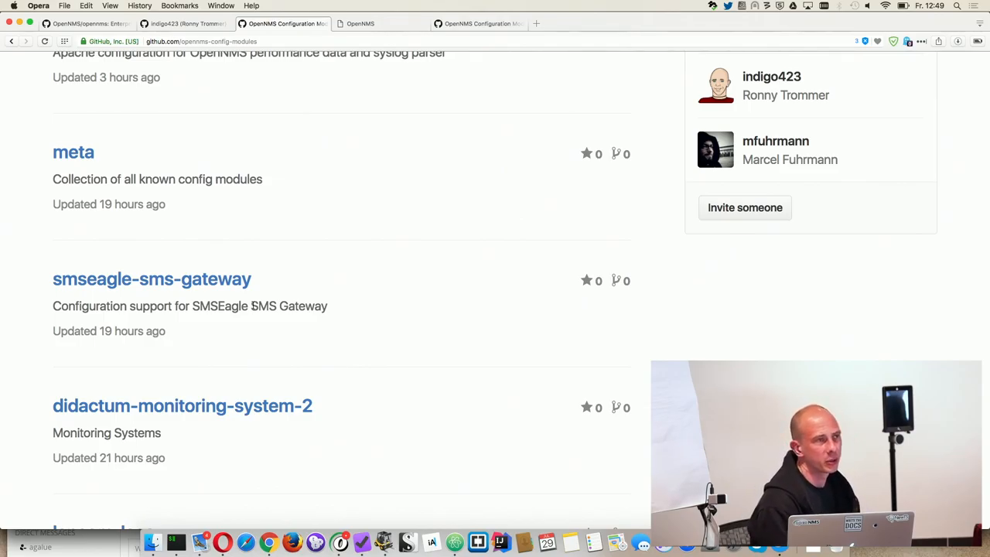
mouse_move(145, 170)
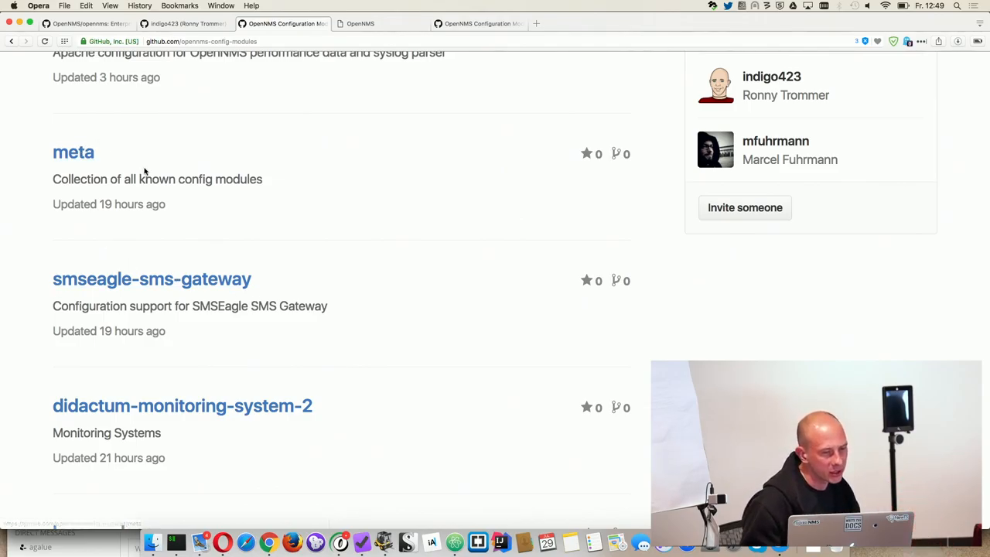
scroll(up, 3)
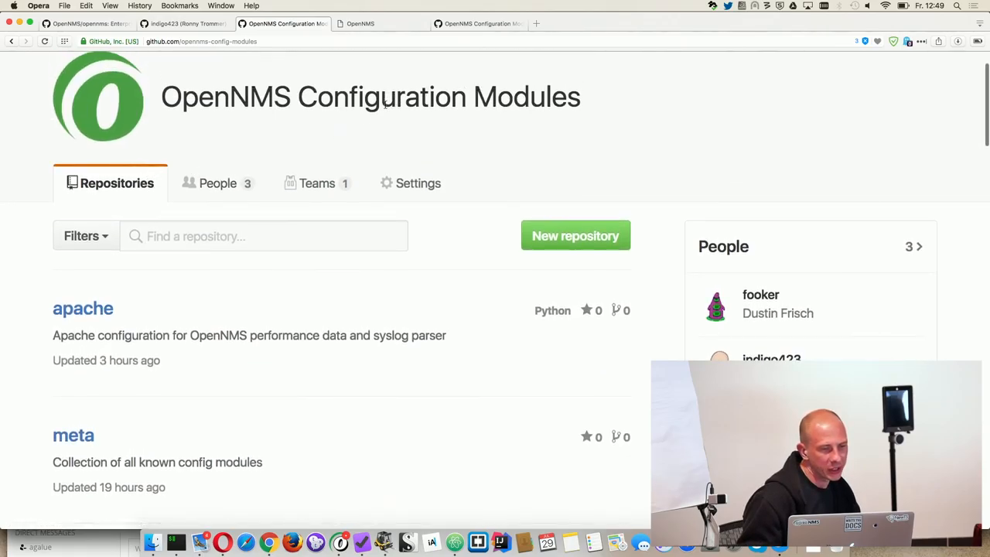
scroll(down, 3)
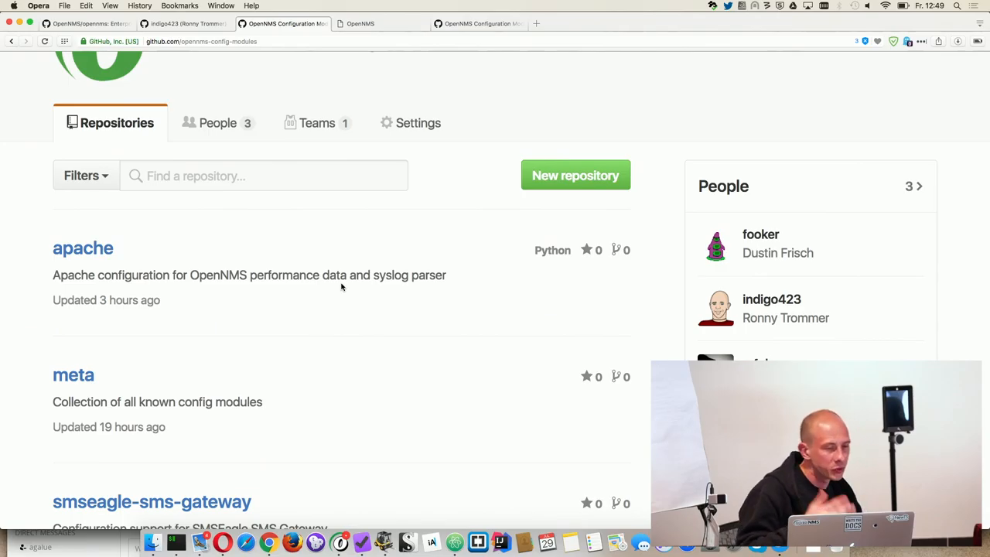
mouse_move(74, 376)
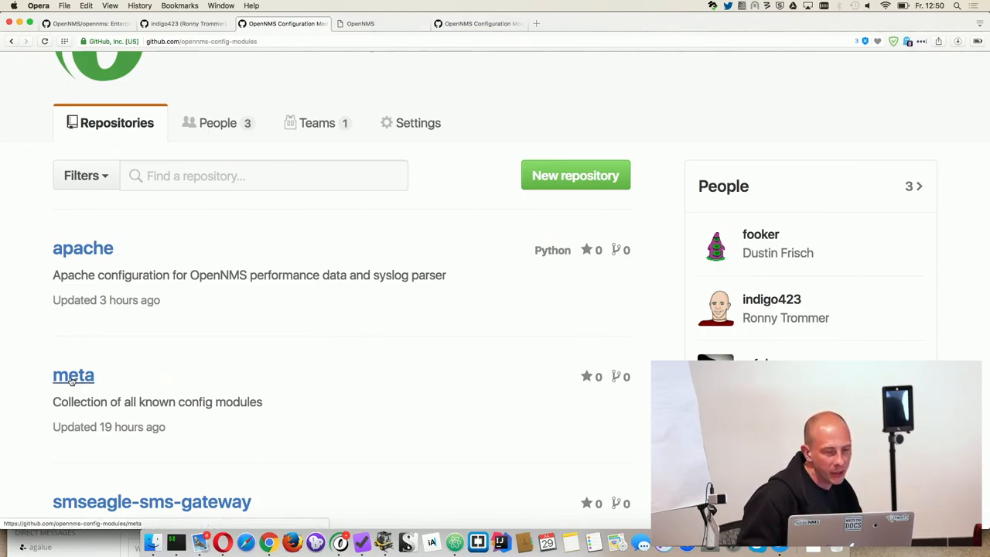
Step: Browse the meta repository's submodule entries (airdefense, alcatel, apache, asterisk) pinned to commit hashes
click(73, 376)
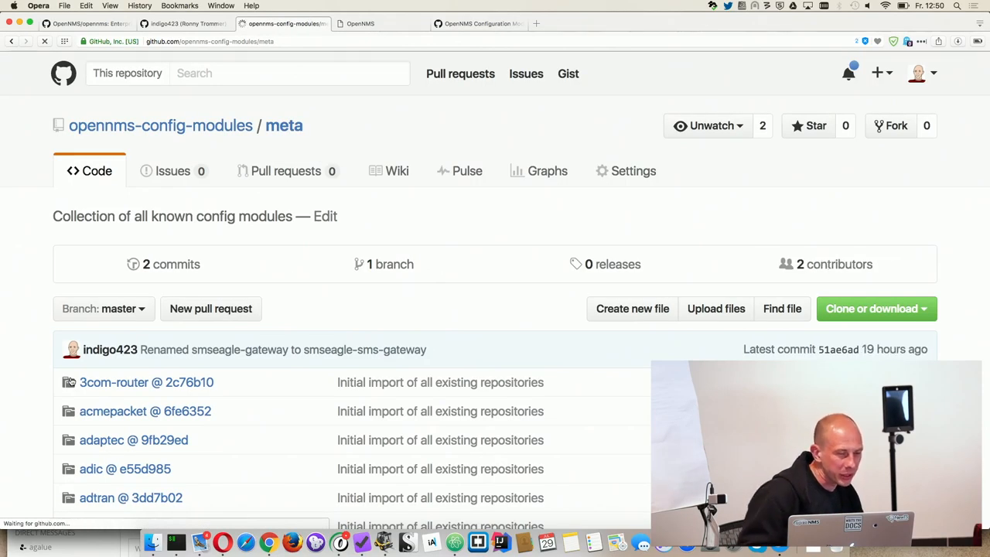
scroll(down, 3)
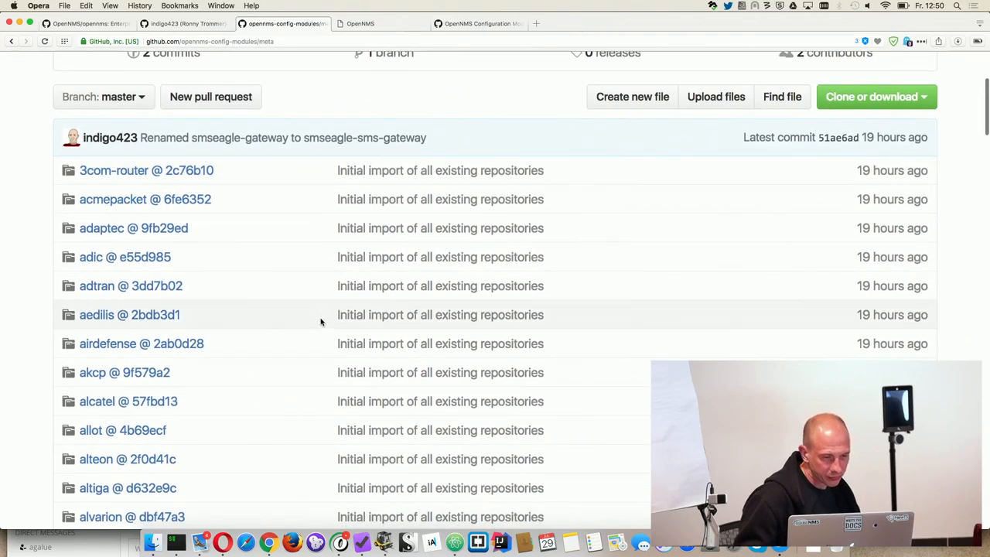
scroll(down, 3)
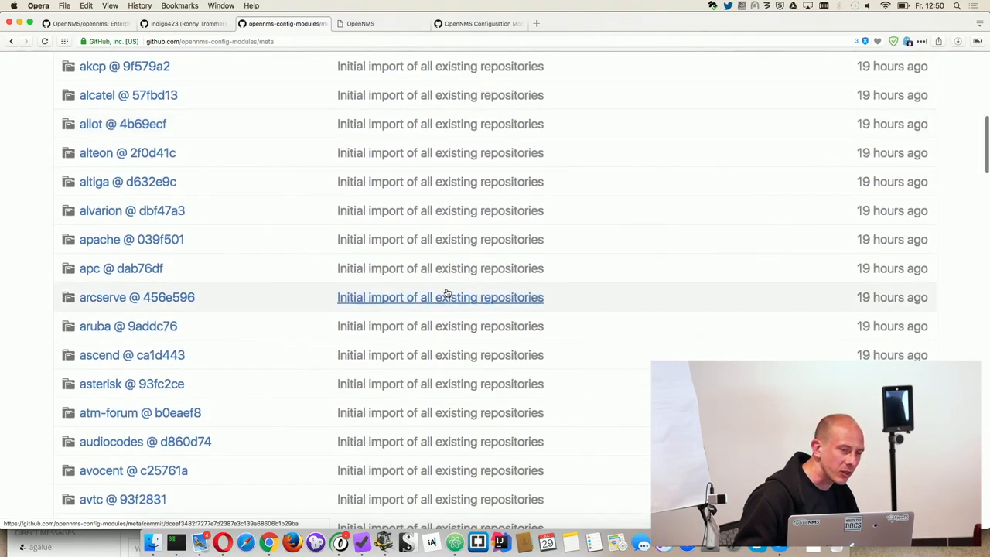
scroll(down, 3)
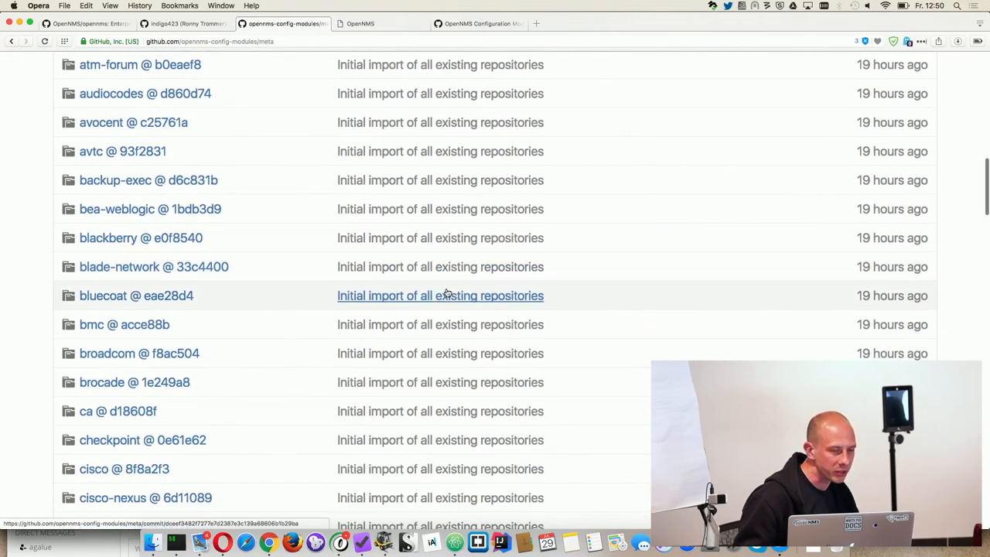
mouse_move(439, 296)
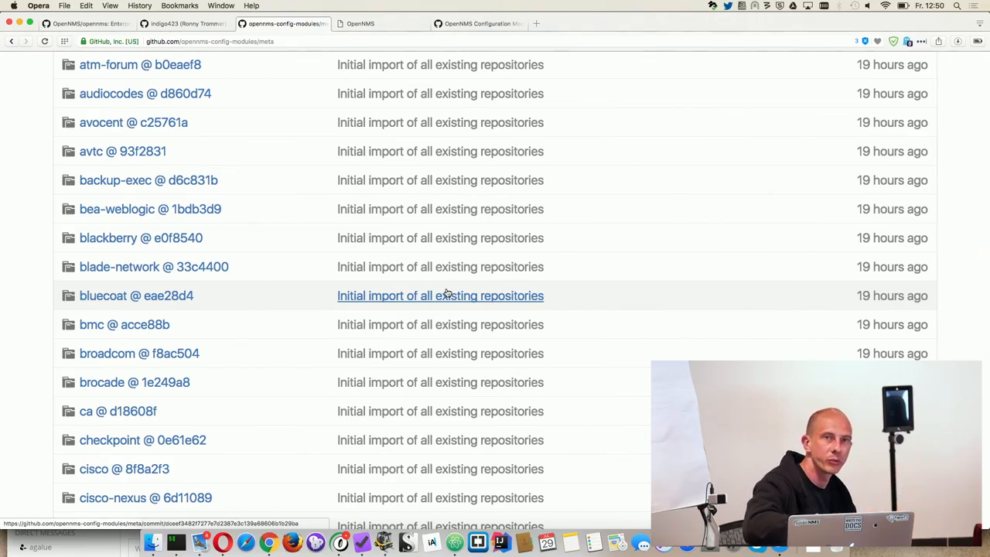
scroll(up, 3)
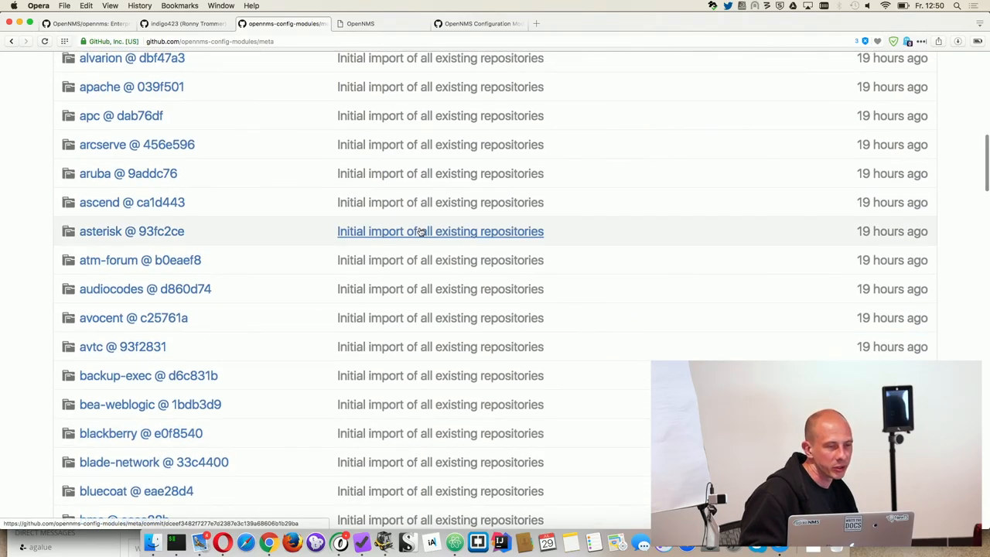
mouse_move(439, 230)
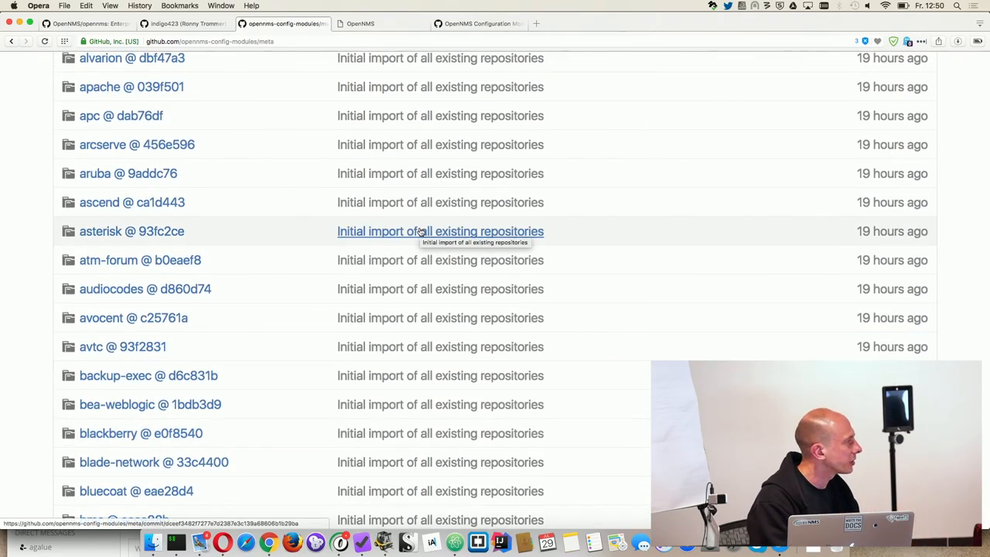
scroll(up, 3)
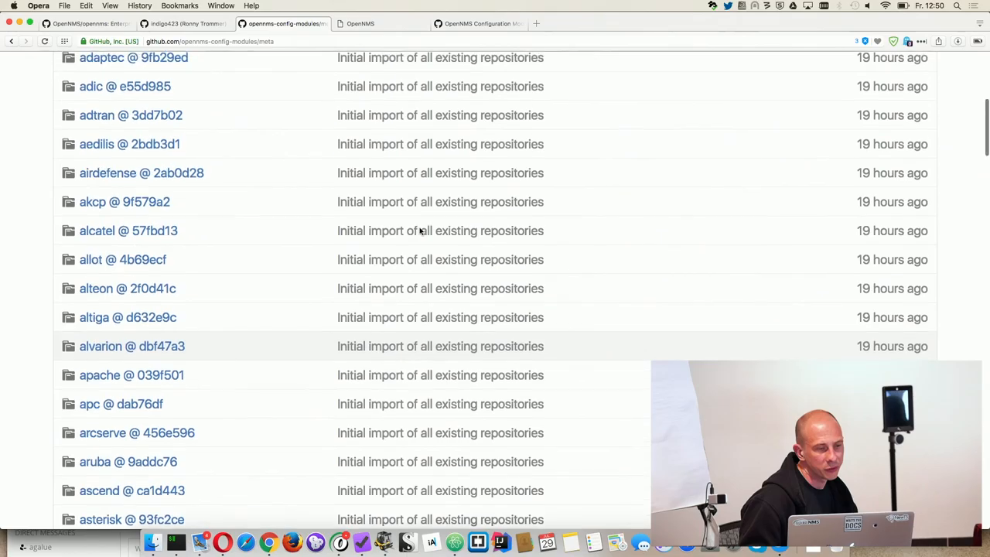
scroll(up, 3)
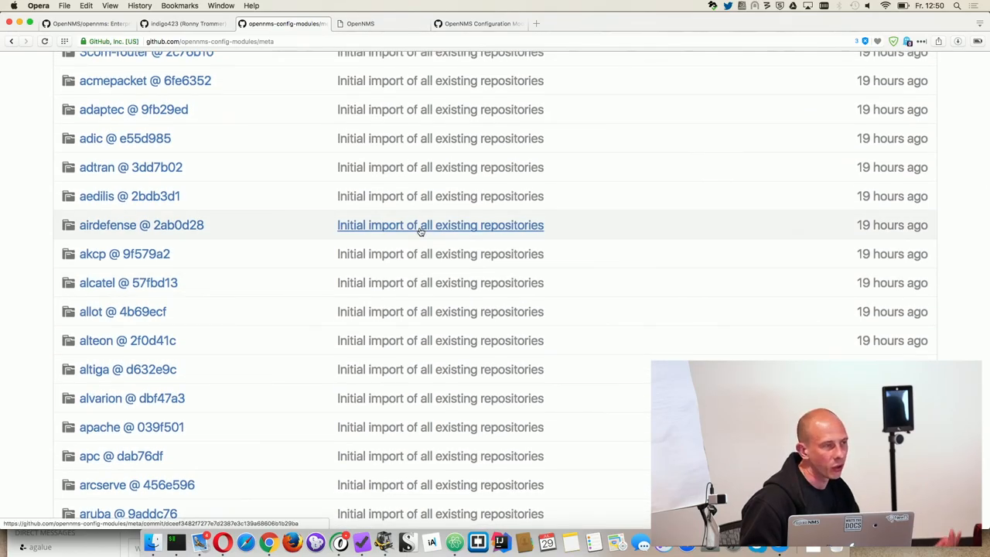
mouse_move(439, 226)
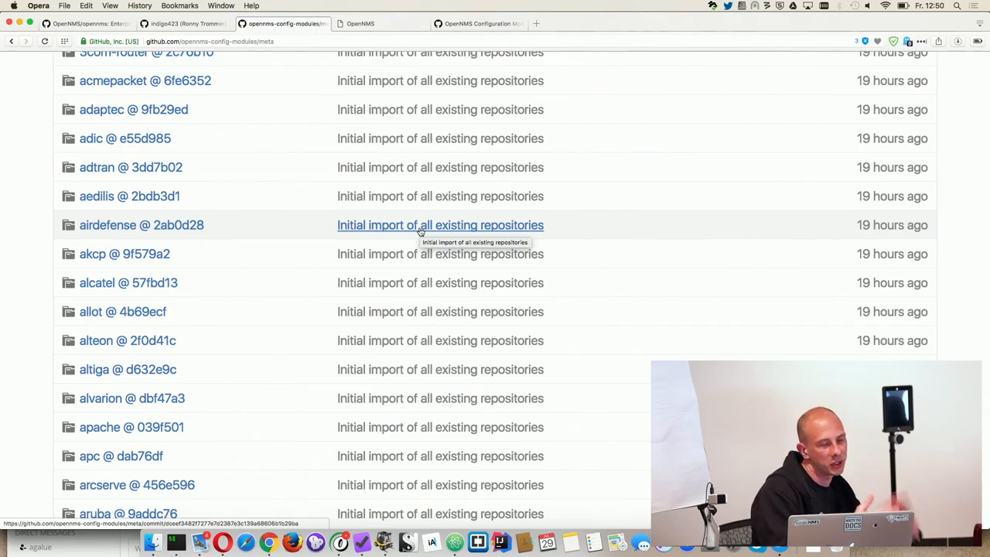
scroll(up, 3)
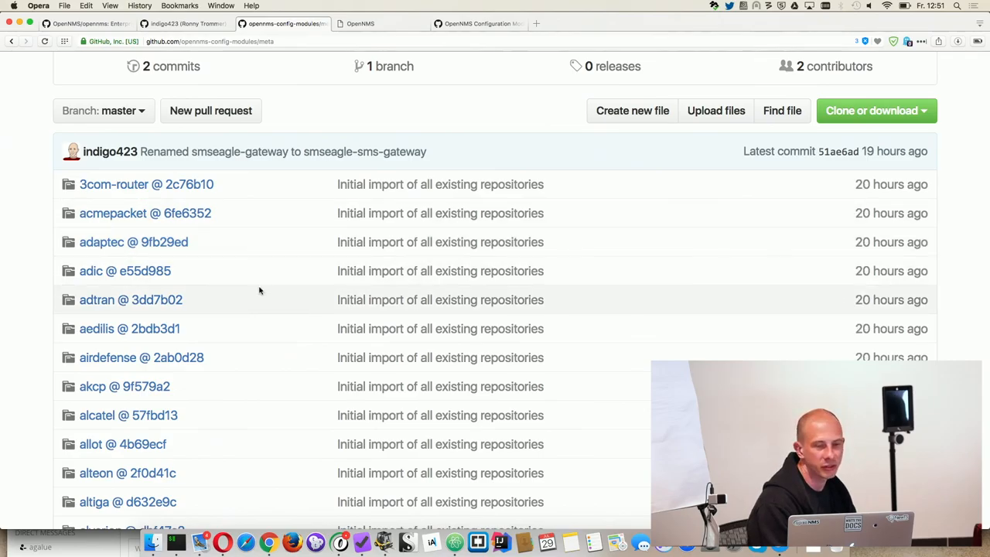
scroll(down, 3)
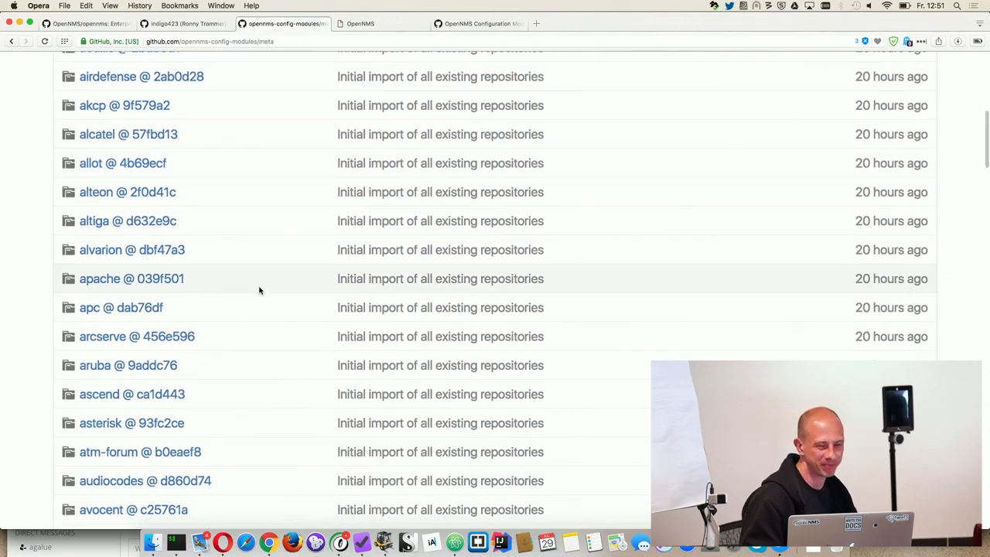